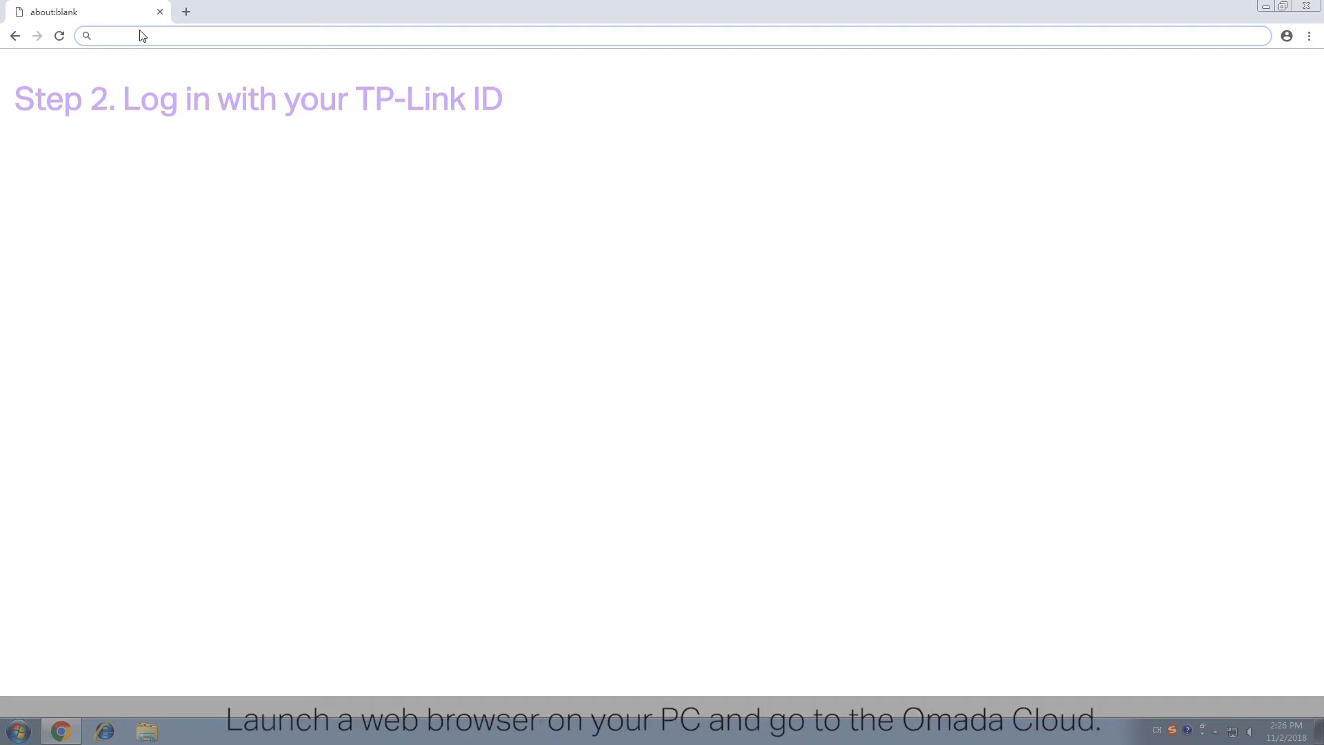
- Sign in to omada.tplinkcloud.com with the TP-Link ID email and password
type("https://omada.tplinkcloud.com/login")
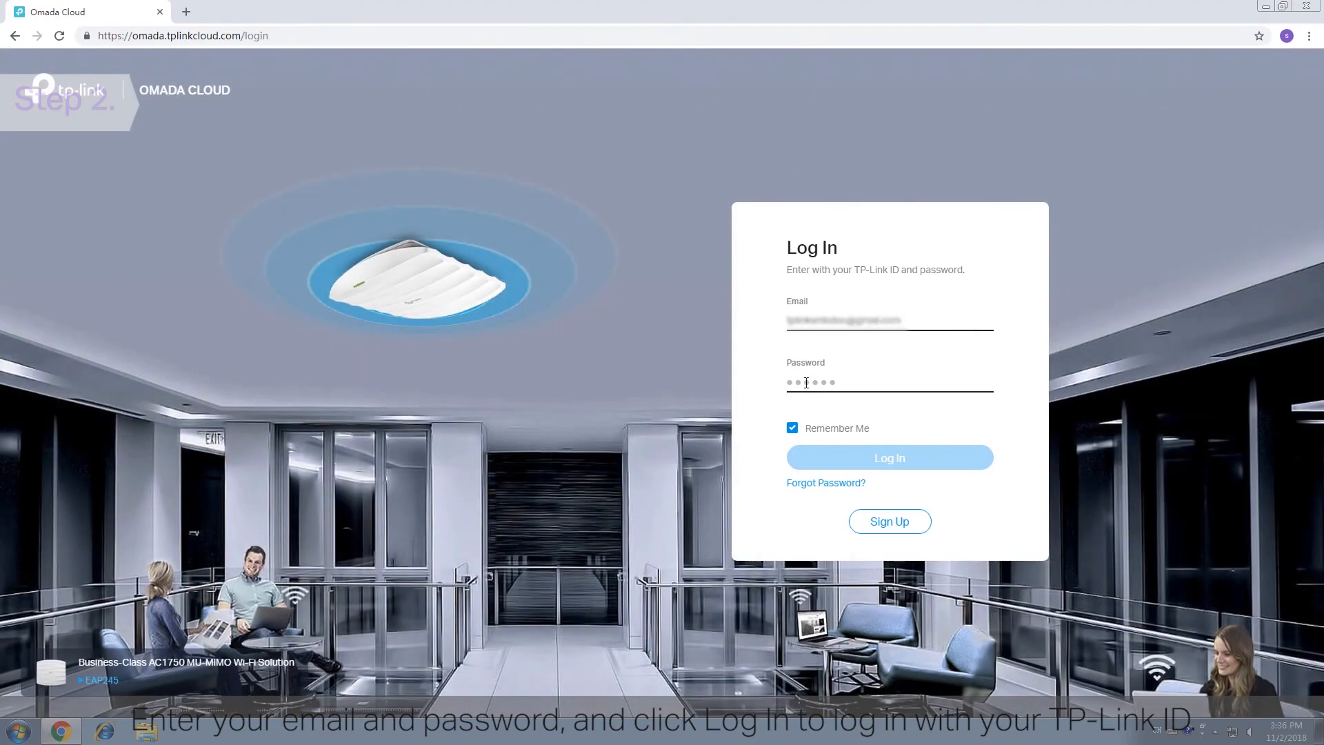
type("password")
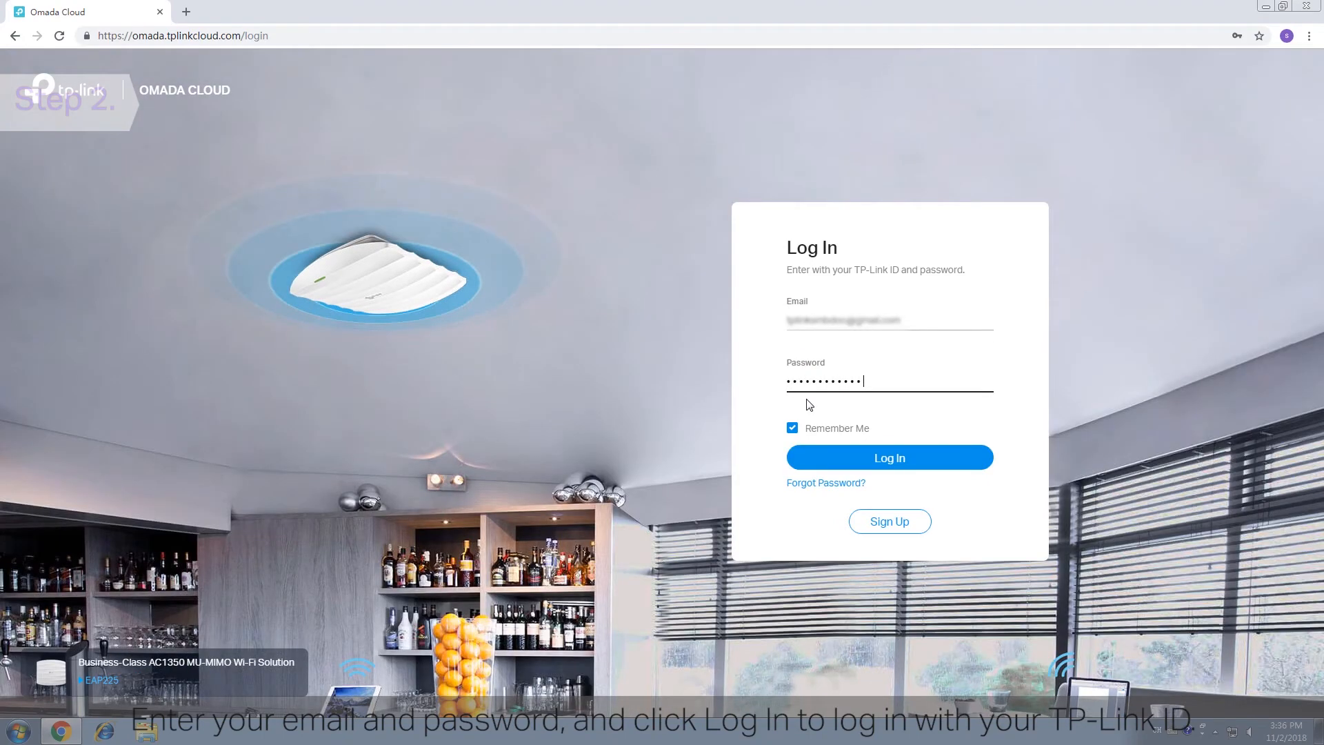
left_click(860, 457)
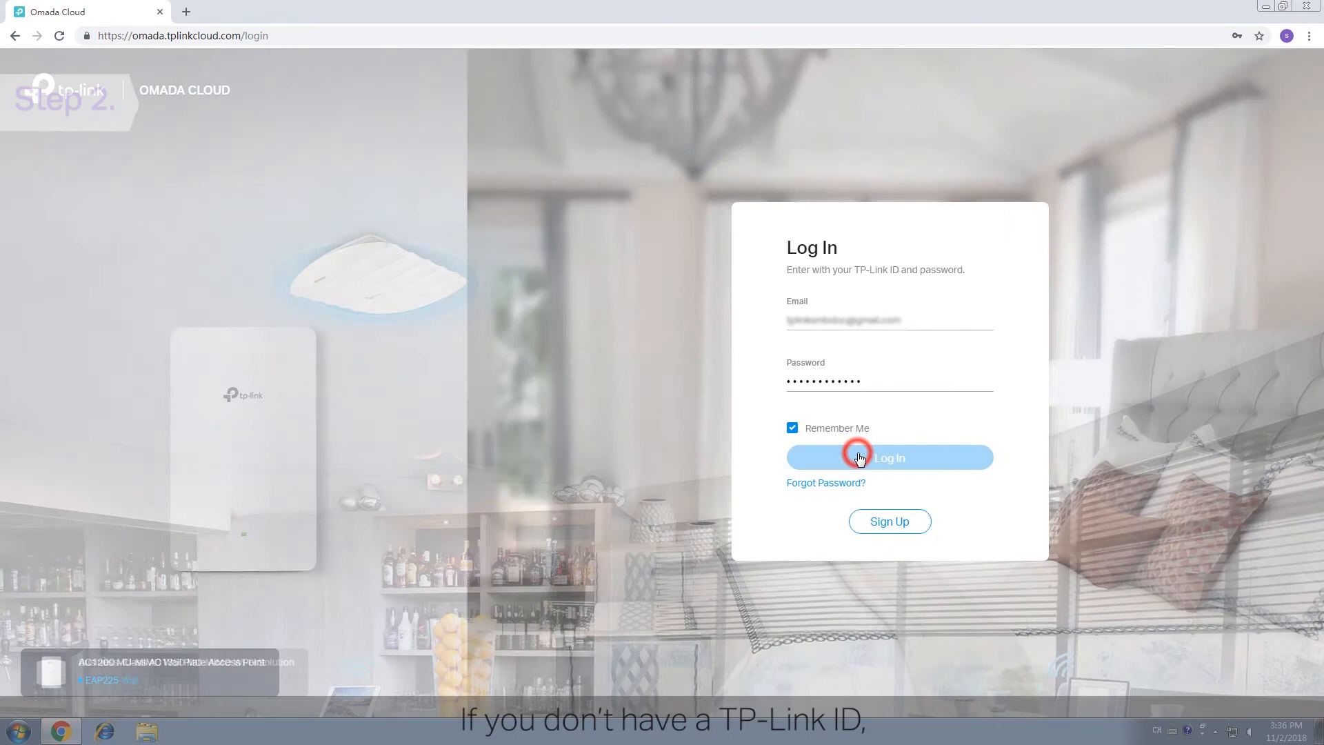
left_click(860, 456)
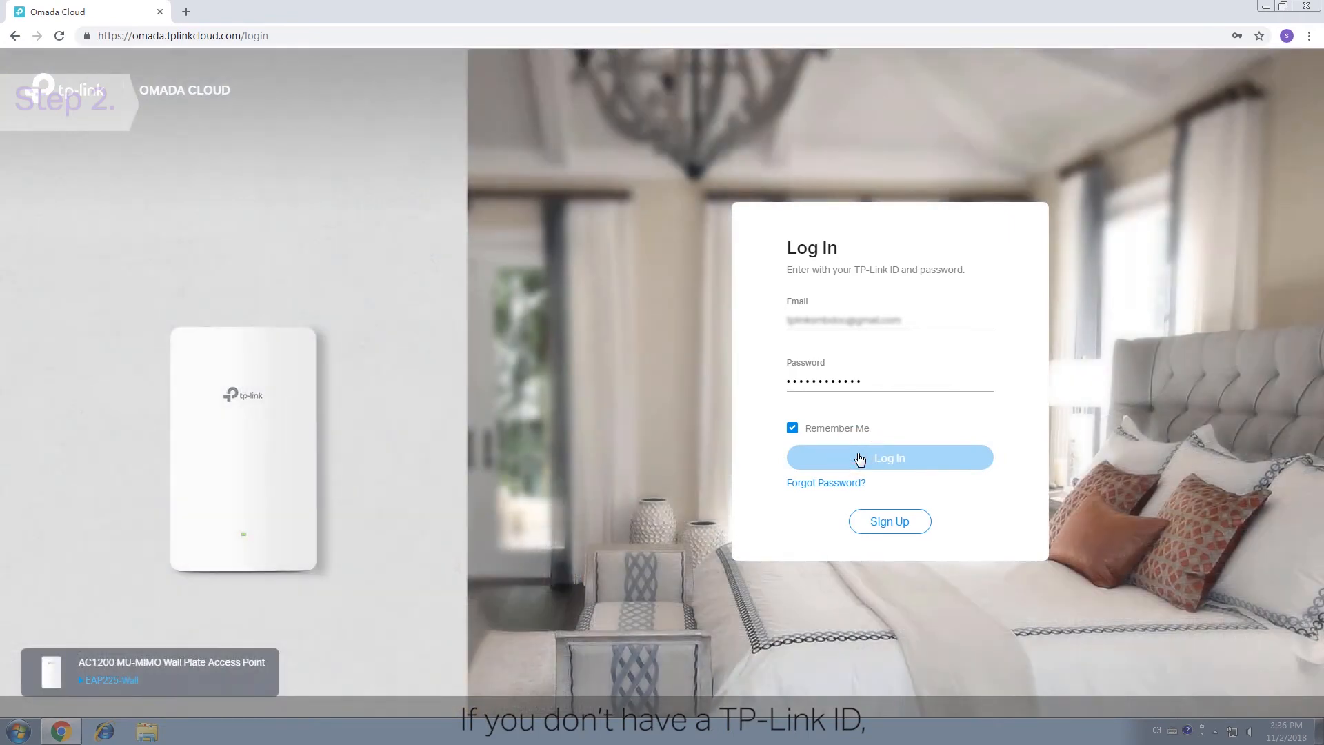
left_click(890, 457)
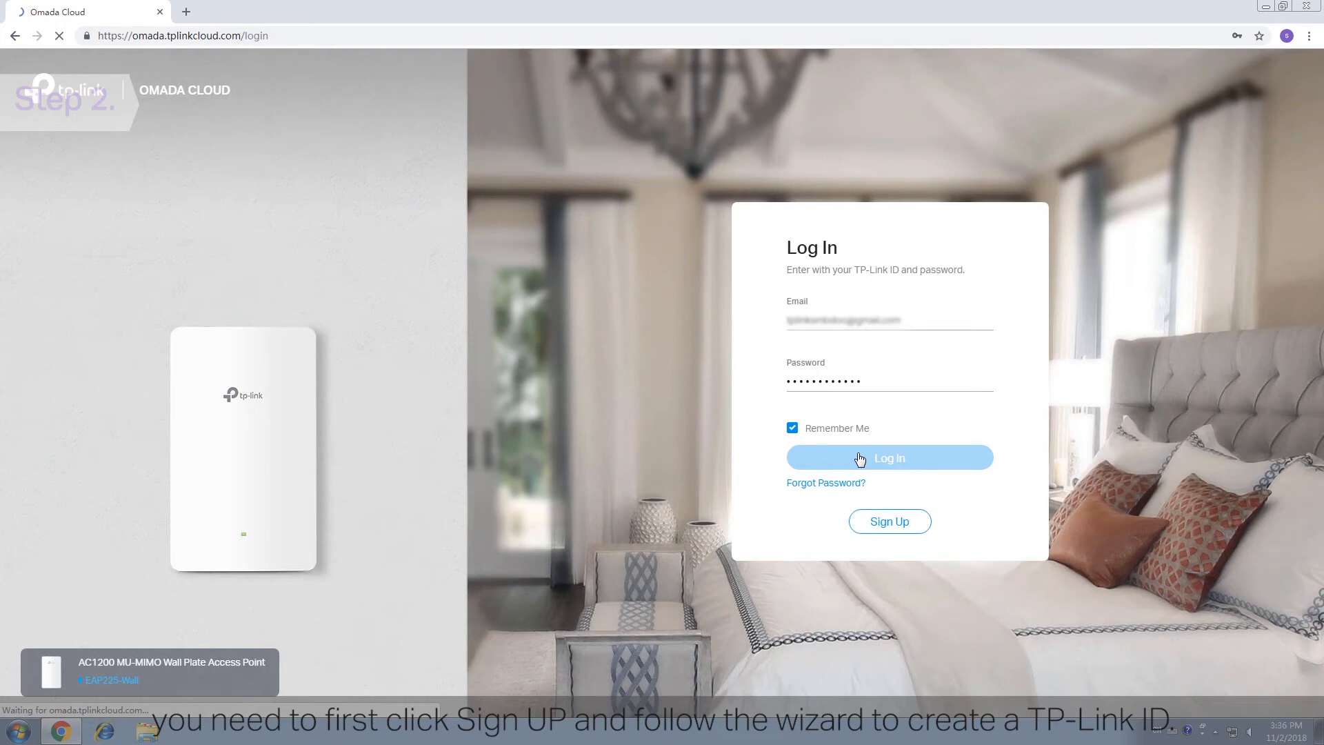
left_click(890, 456)
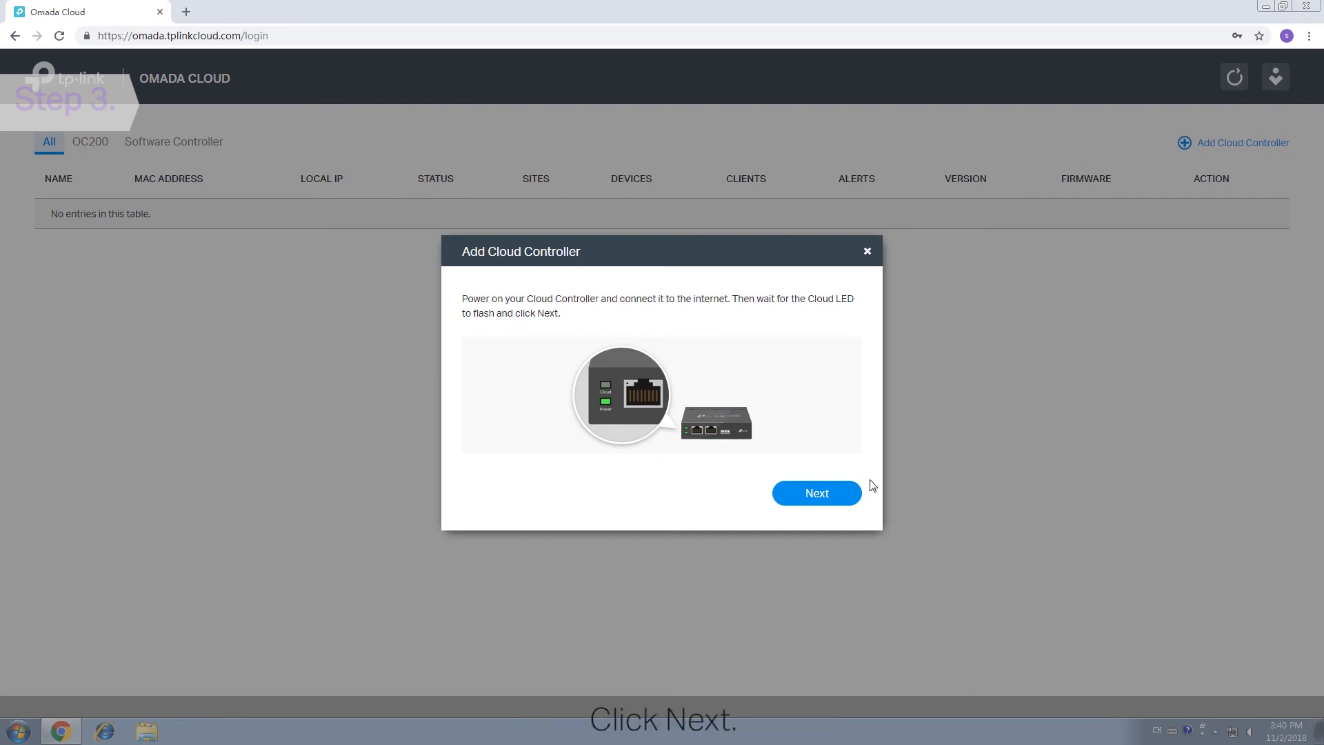
- Add the OC200 with its device key and captcha 'soys', then launch it from the controller list
left_click(817, 493)
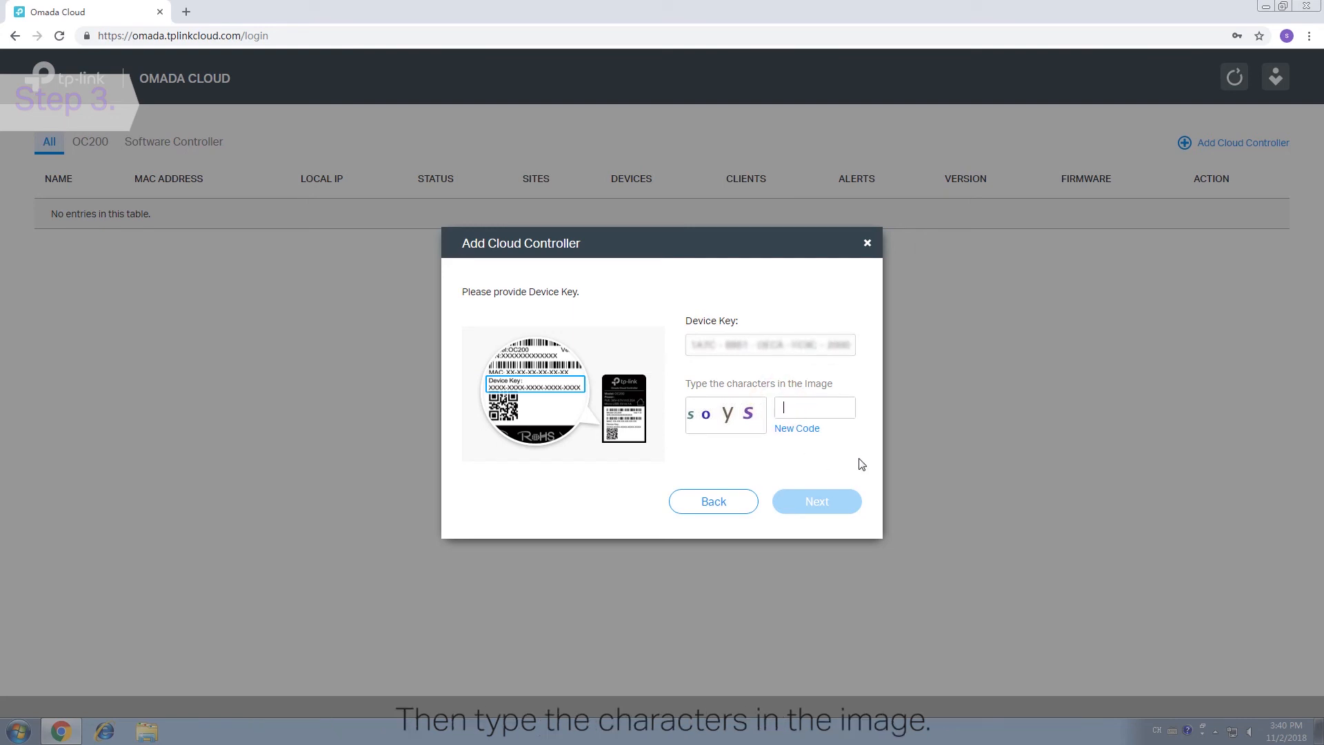
type("soys")
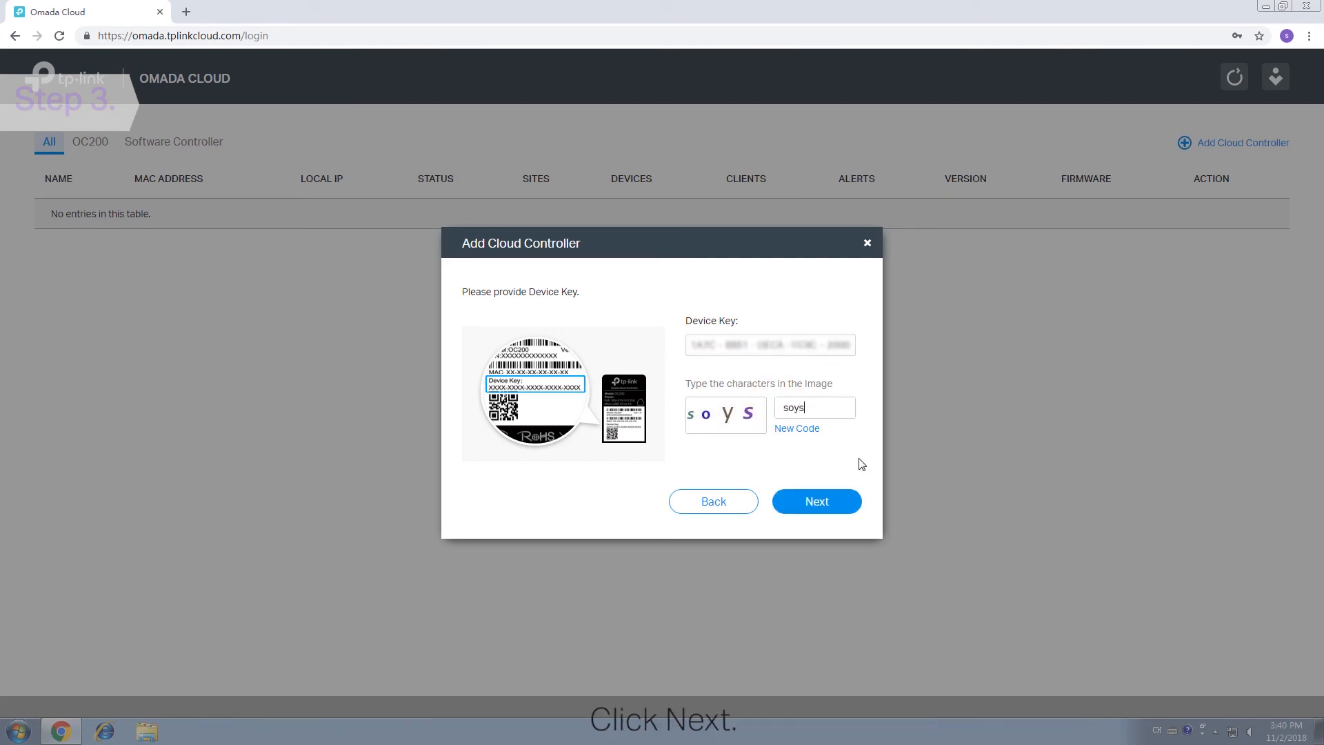
left_click(817, 503)
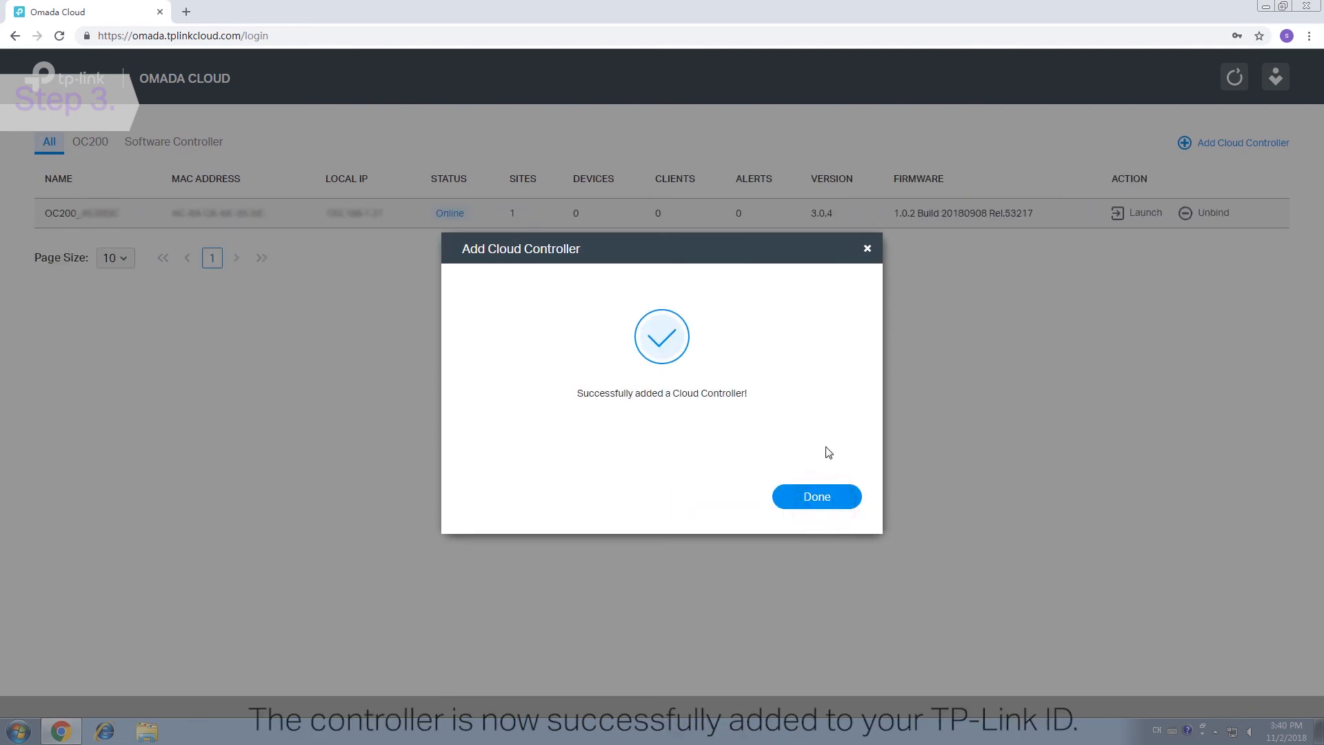
left_click(817, 495)
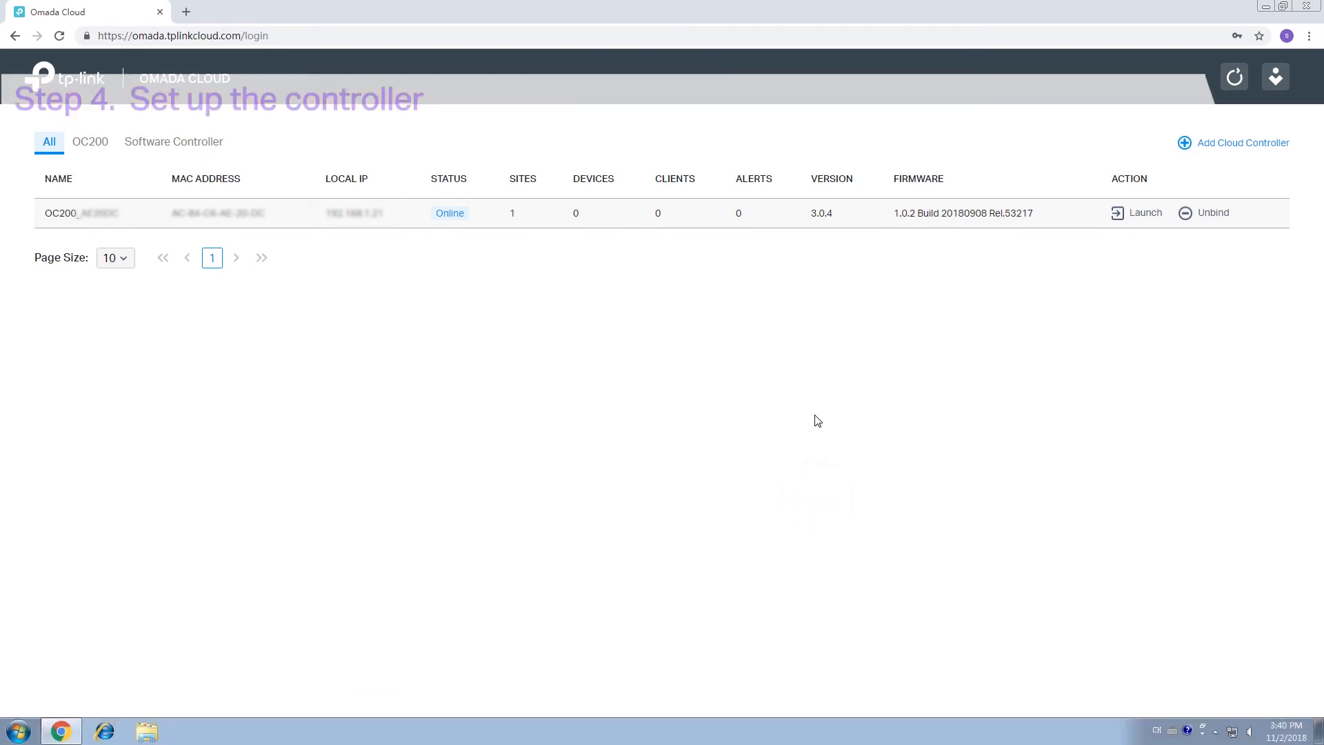
left_click(1145, 212)
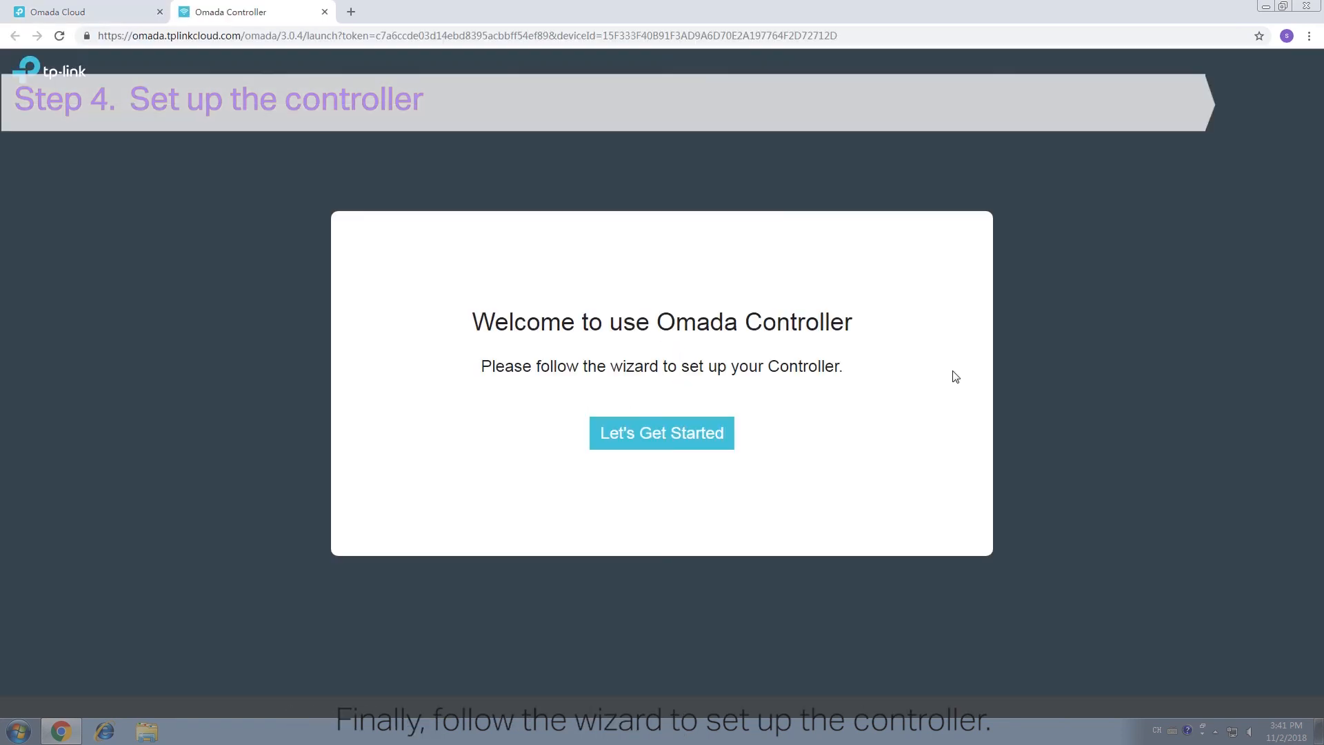
- Run the setup wizard: keep controller name, select all three APs, create the wireless network
left_click(662, 431)
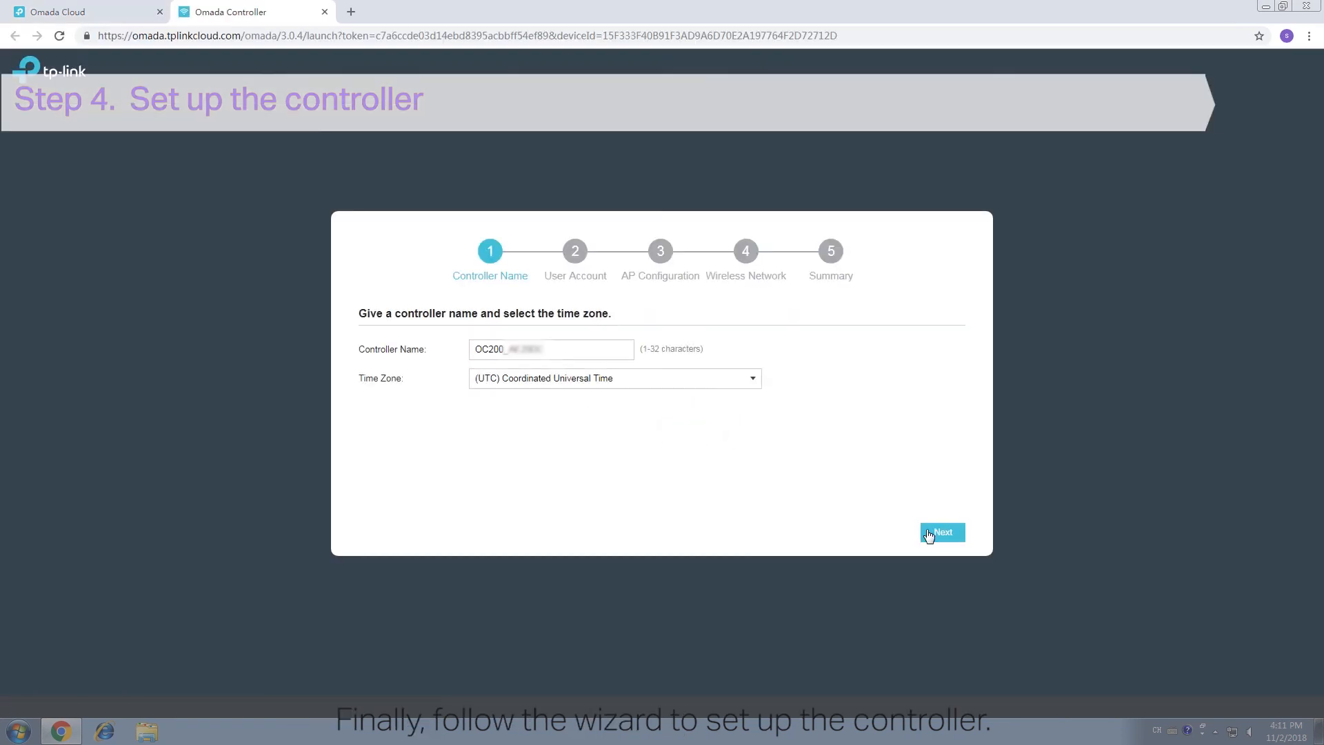
left_click(944, 533)
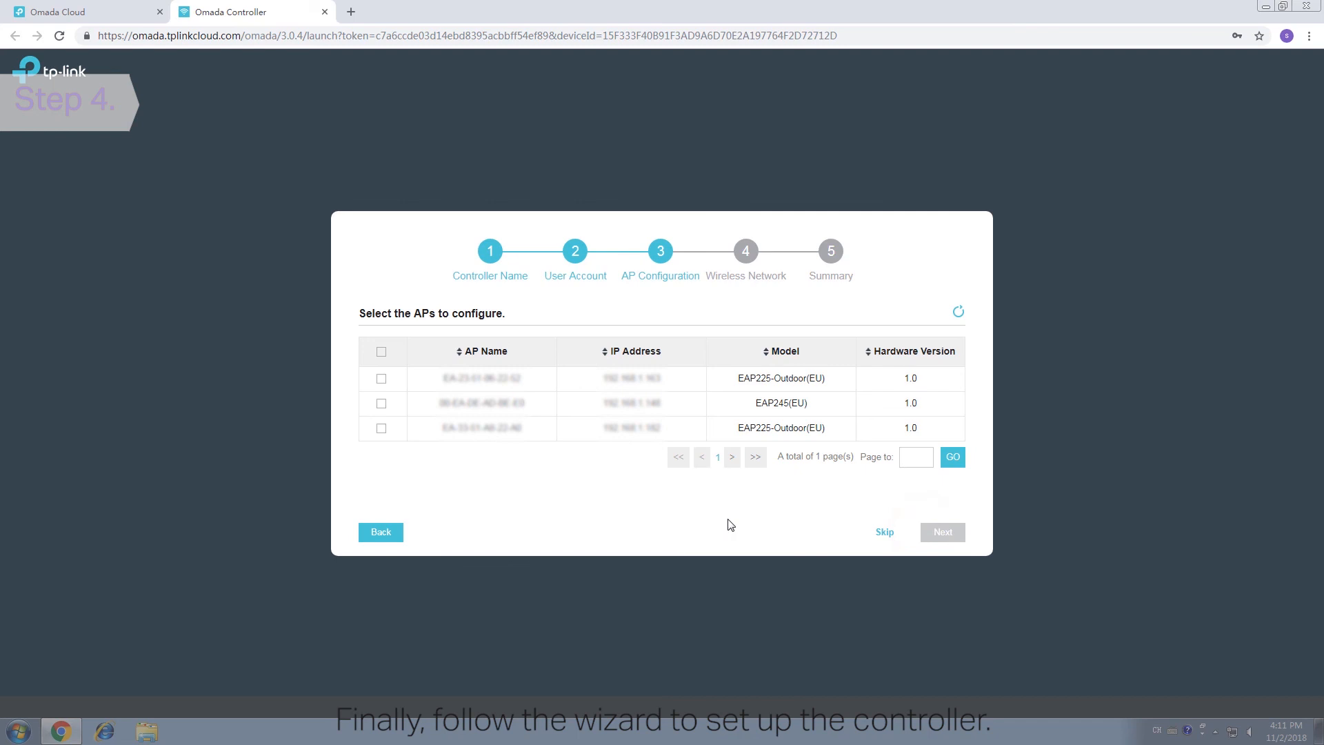
left_click(381, 352)
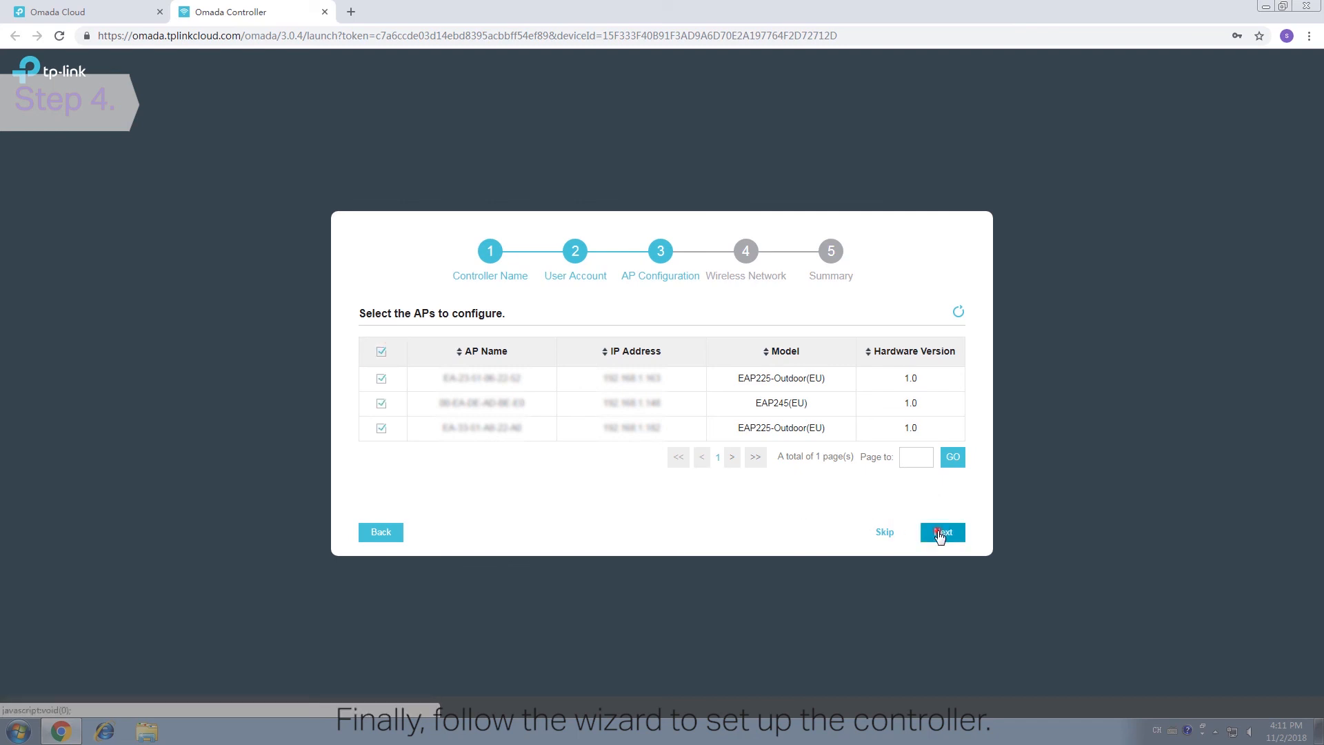
left_click(942, 532)
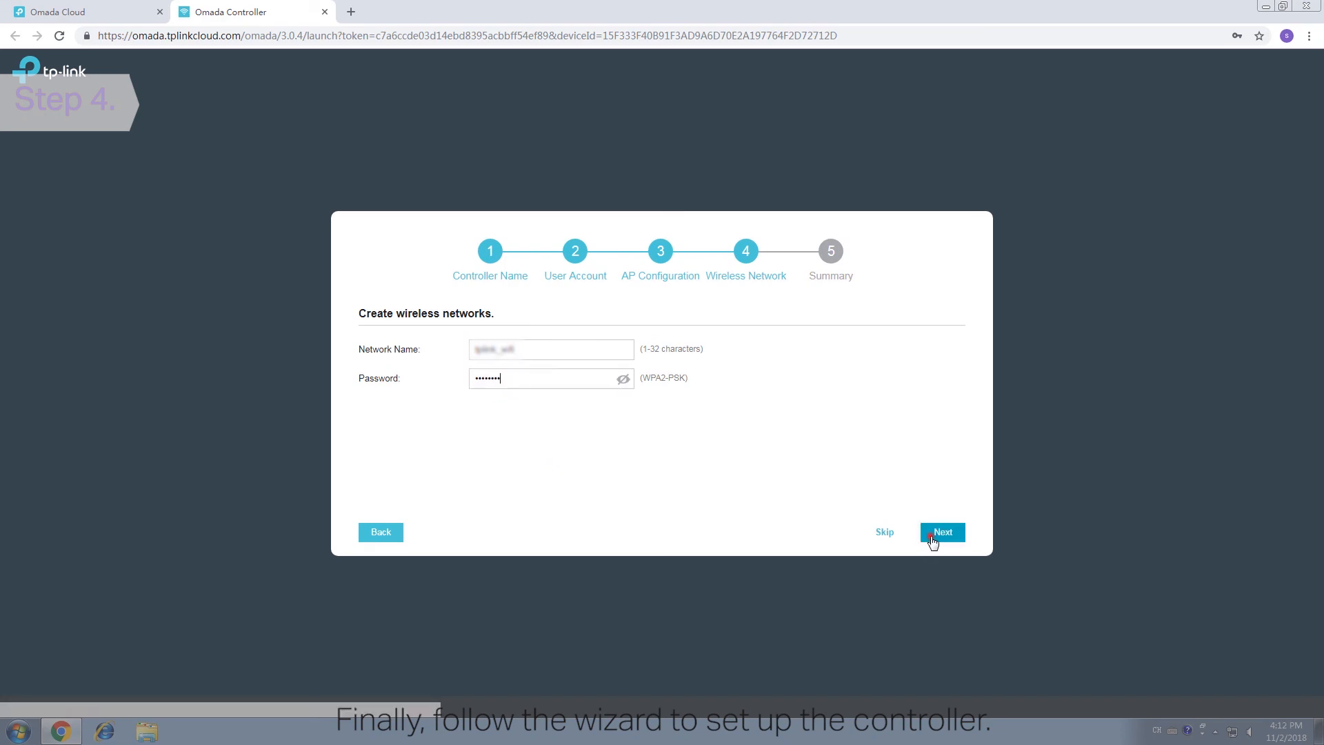
left_click(943, 533)
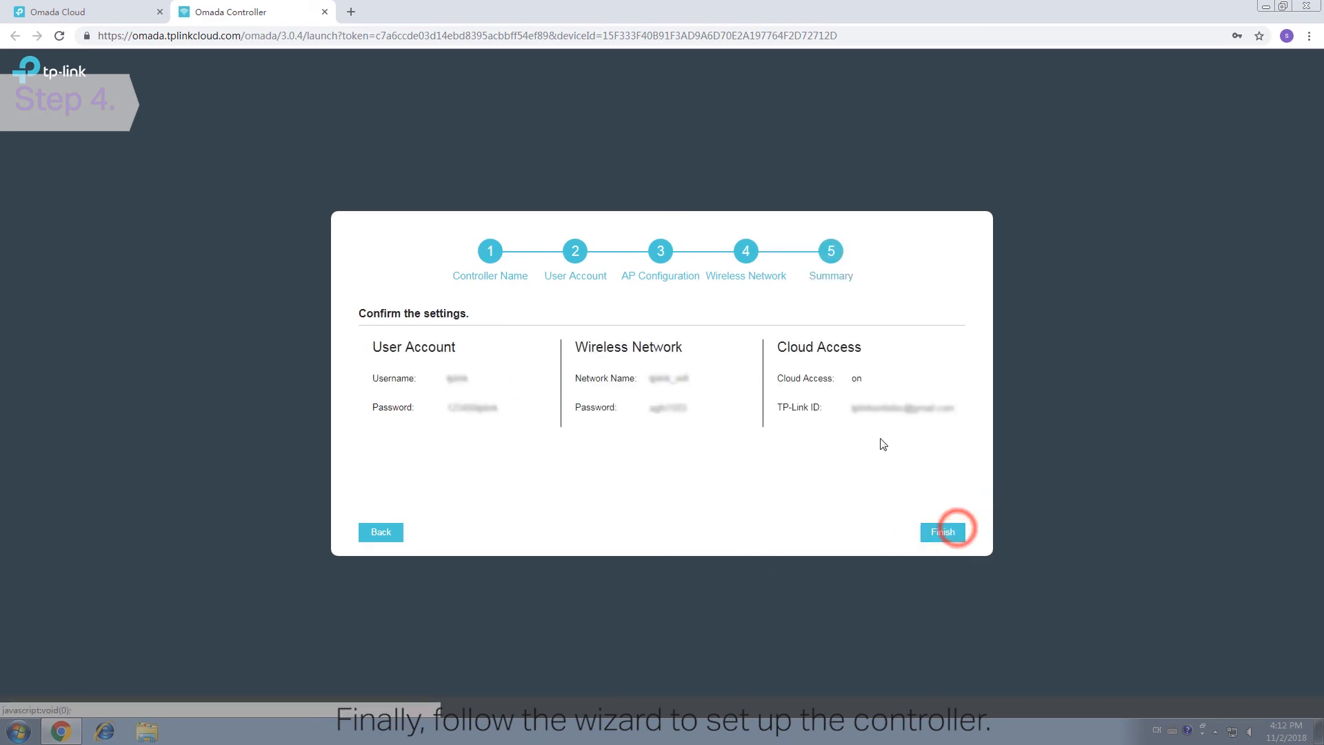